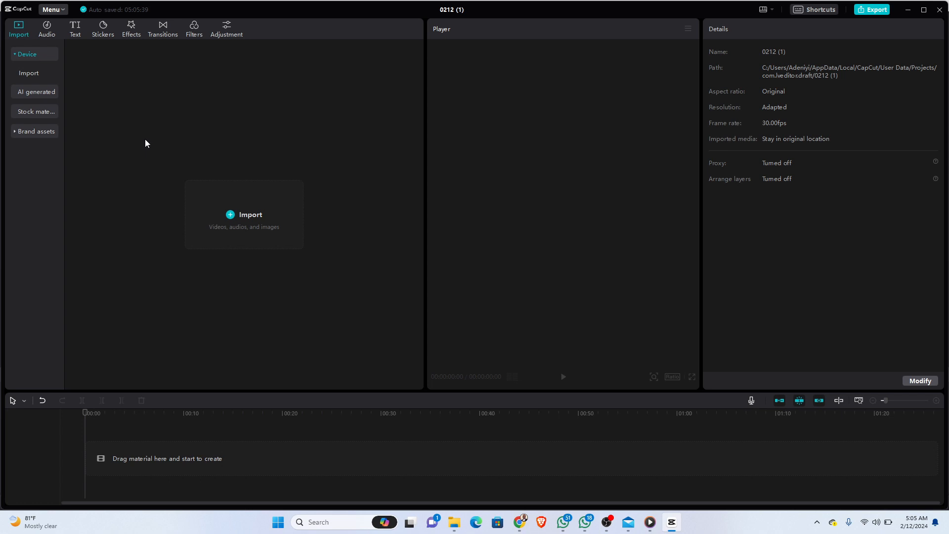
pyautogui.moveTo(258, 226)
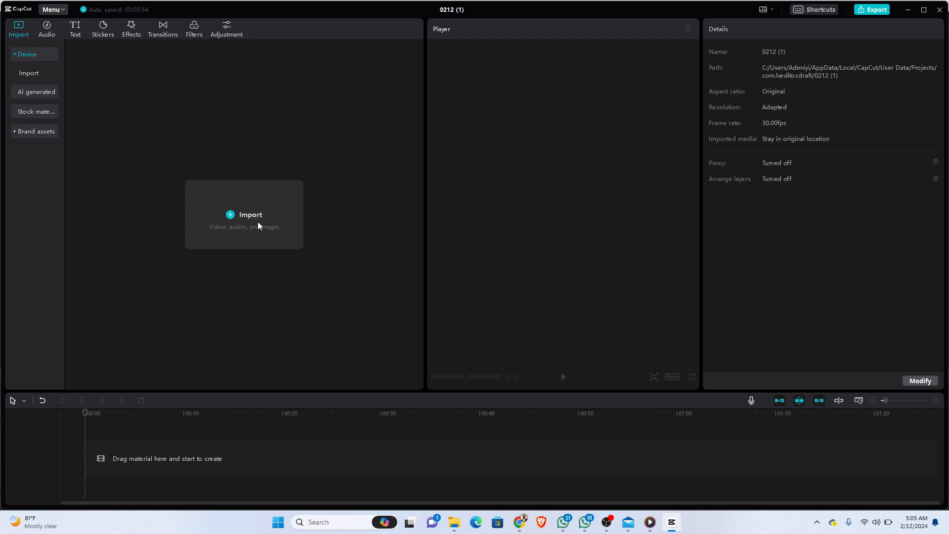
pyautogui.moveTo(254, 221)
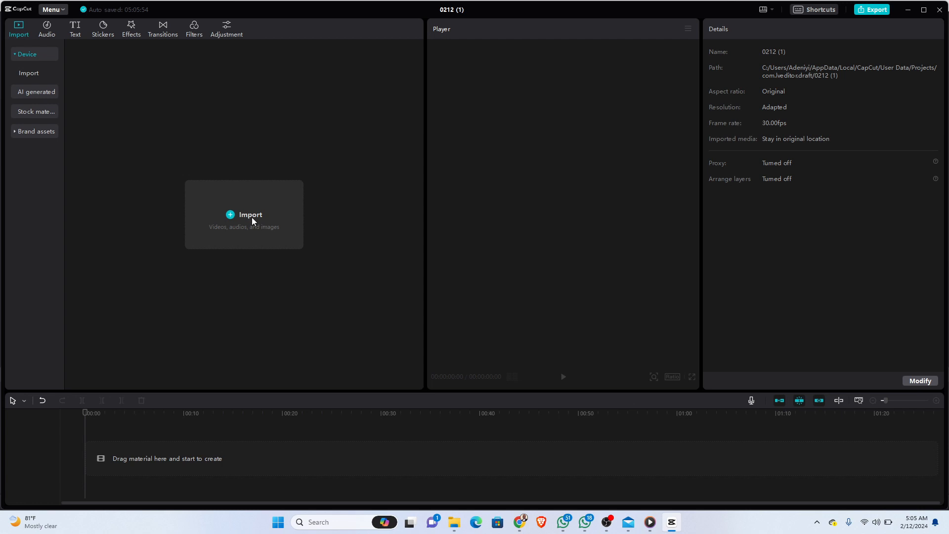
# - Import the 28-second recording from the Videos > OBS videos folder
pyautogui.click(249, 214)
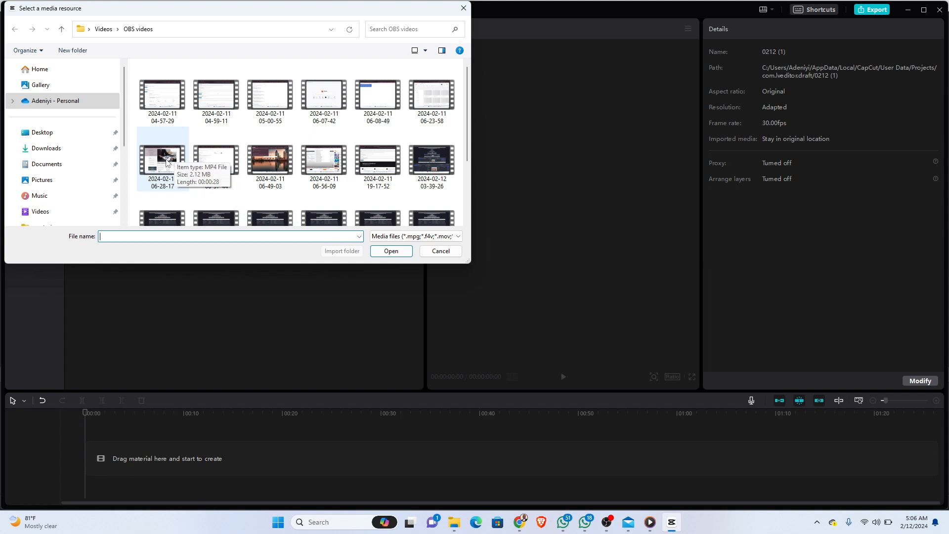
pyautogui.click(439, 250)
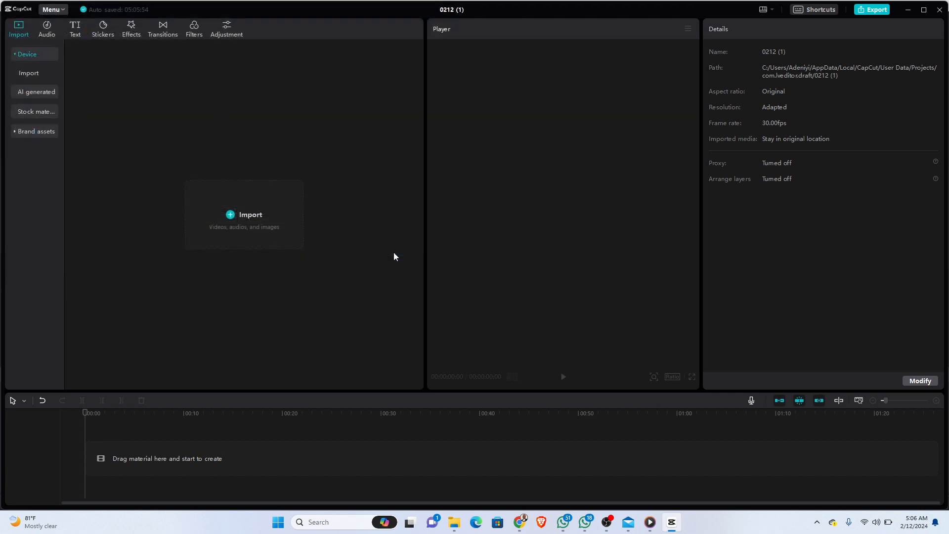
# - Drag the imported recording from the media panel onto the timeline
pyautogui.click(249, 214)
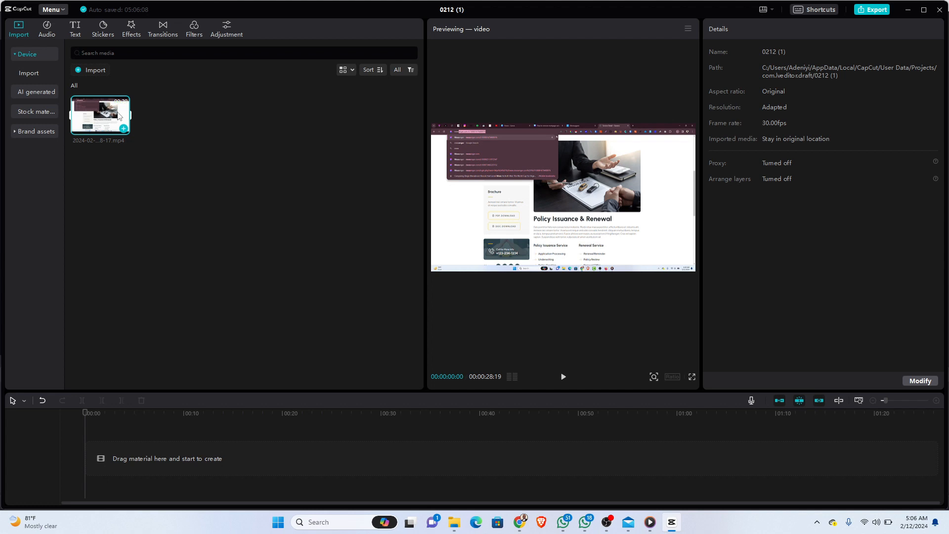
pyautogui.moveTo(100, 115); pyautogui.dragTo(242, 472)
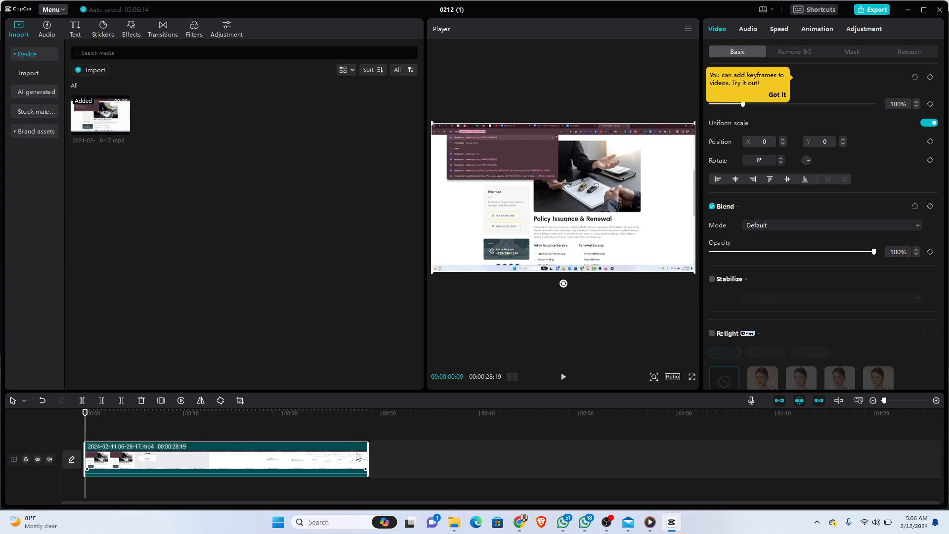
pyautogui.moveTo(381, 460)
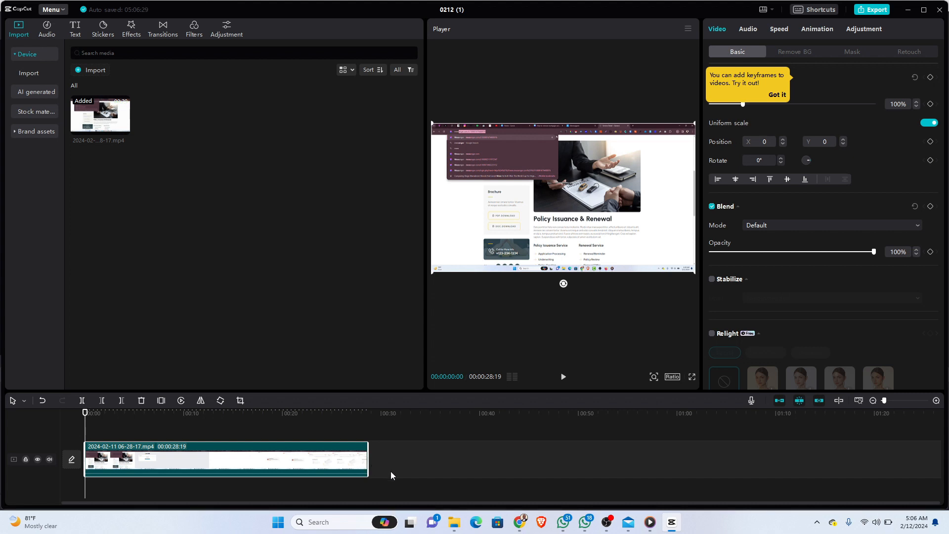
pyautogui.moveTo(399, 465)
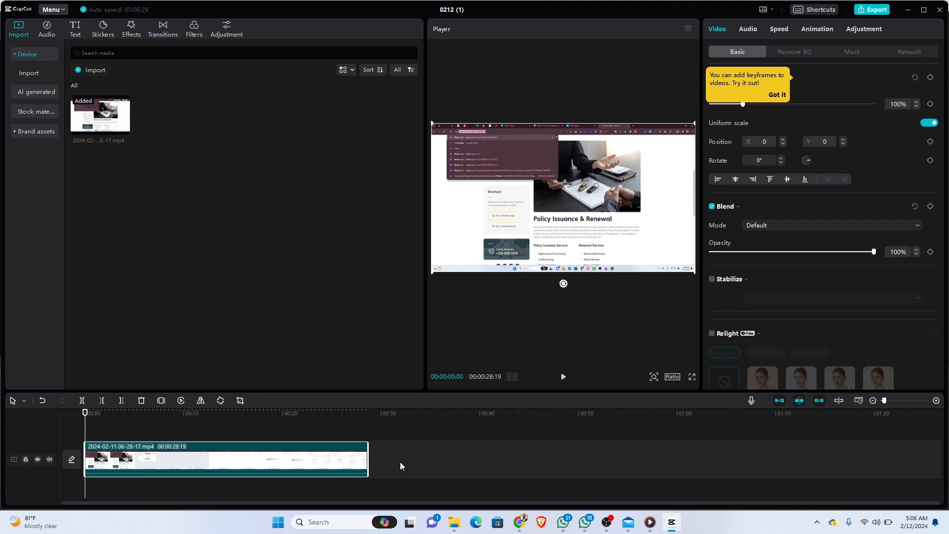
# - Copy the recording clip and paste it onto a new track above the original
pyautogui.rightClick(224, 458)
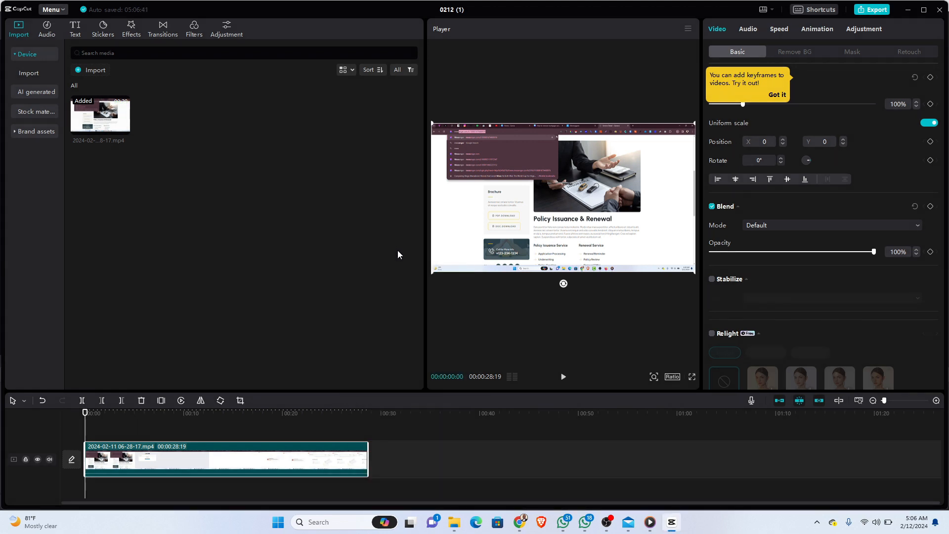
pyautogui.moveTo(397, 451)
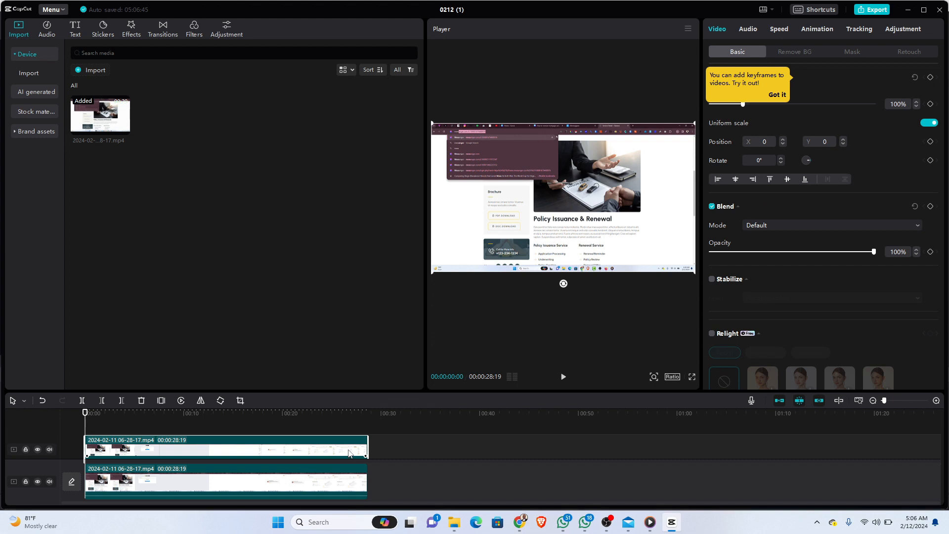
pyautogui.click(561, 376)
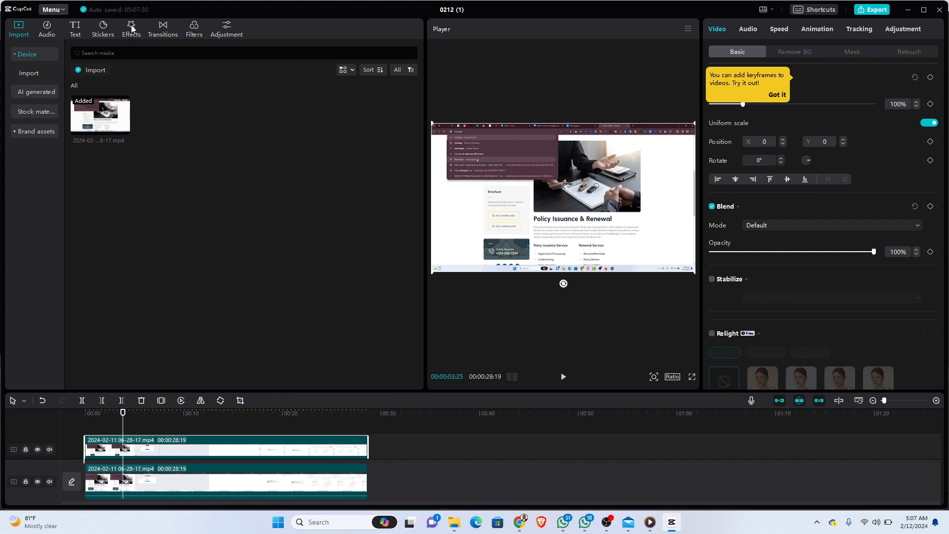
# - Browse the video effects library to the Lens category for the Blur effect
pyautogui.click(131, 28)
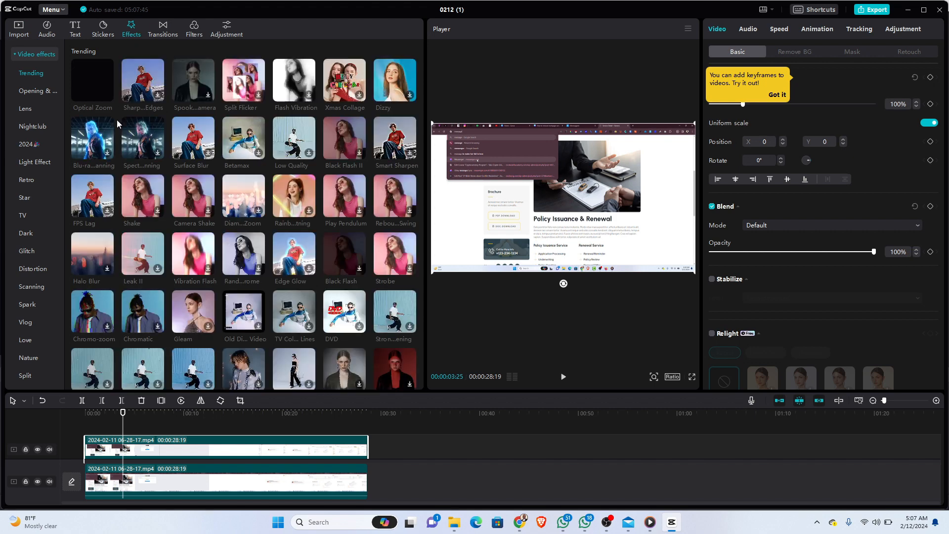
pyautogui.click(24, 109)
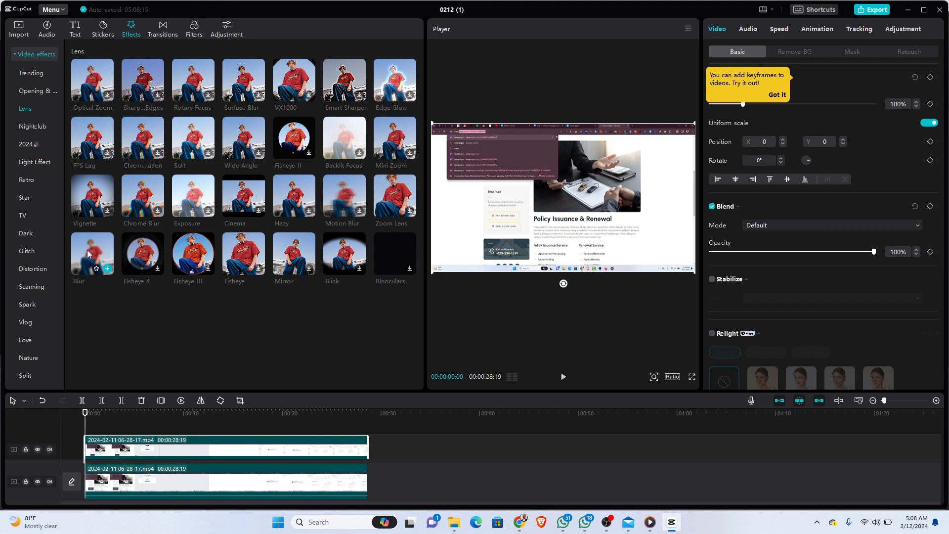
pyautogui.moveTo(85, 264)
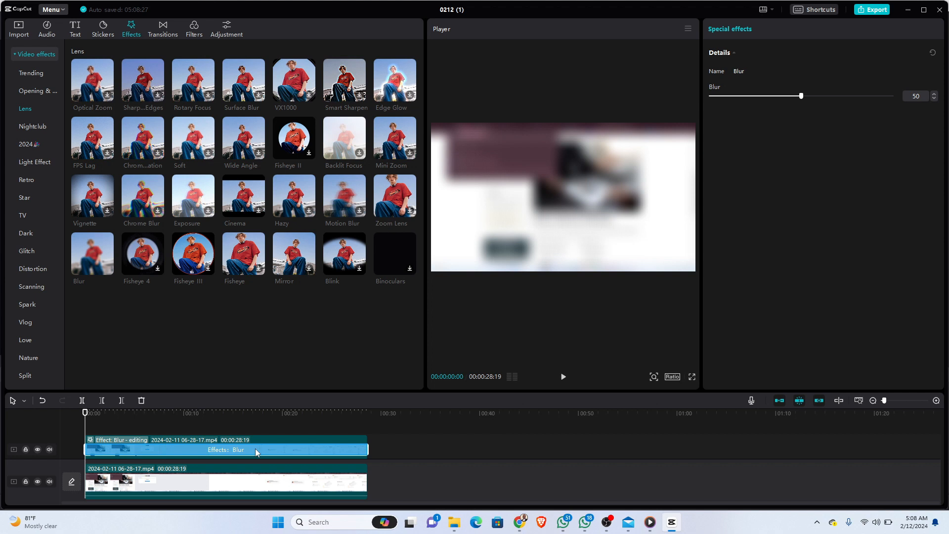
pyautogui.moveTo(530, 208)
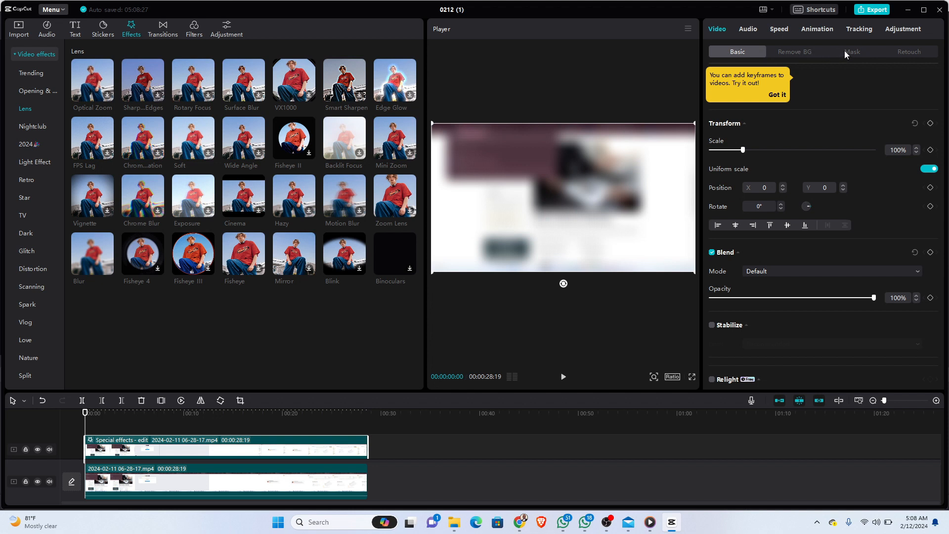
# - Try circle and horizontal mask shapes on the blur, settling on Rectangle
pyautogui.click(851, 52)
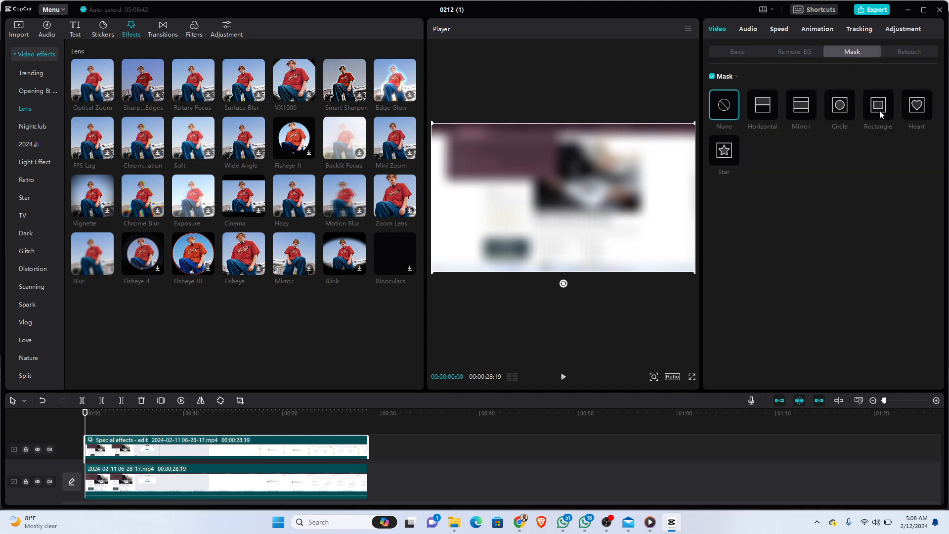
pyautogui.click(877, 105)
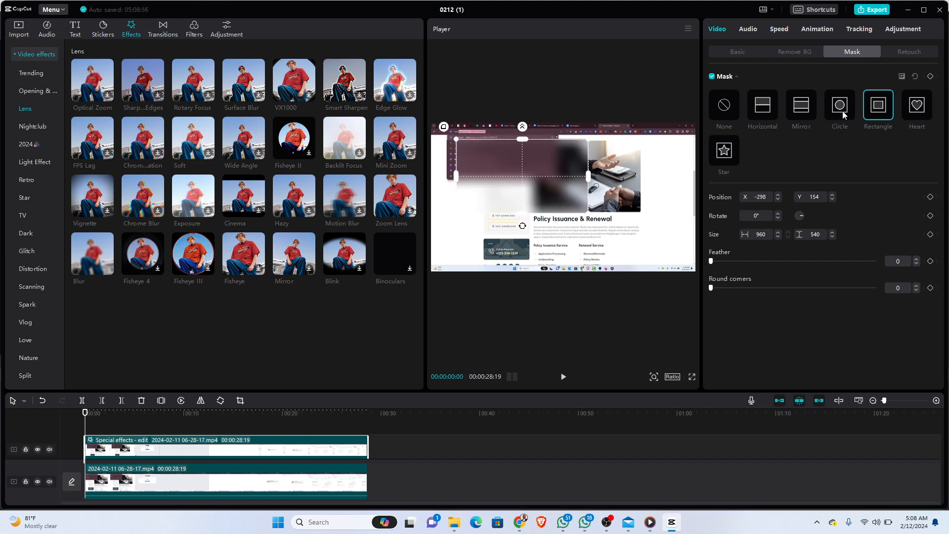
pyautogui.click(839, 105)
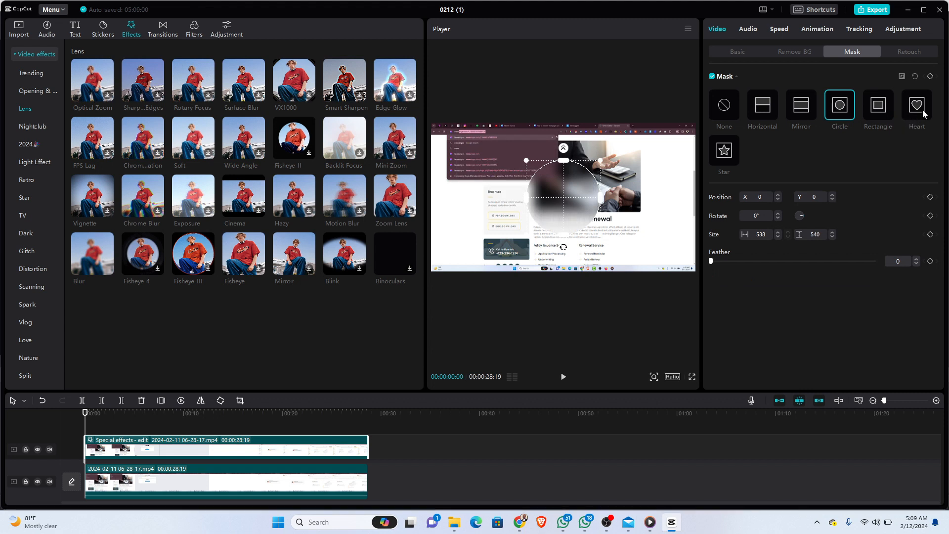
pyautogui.click(916, 104)
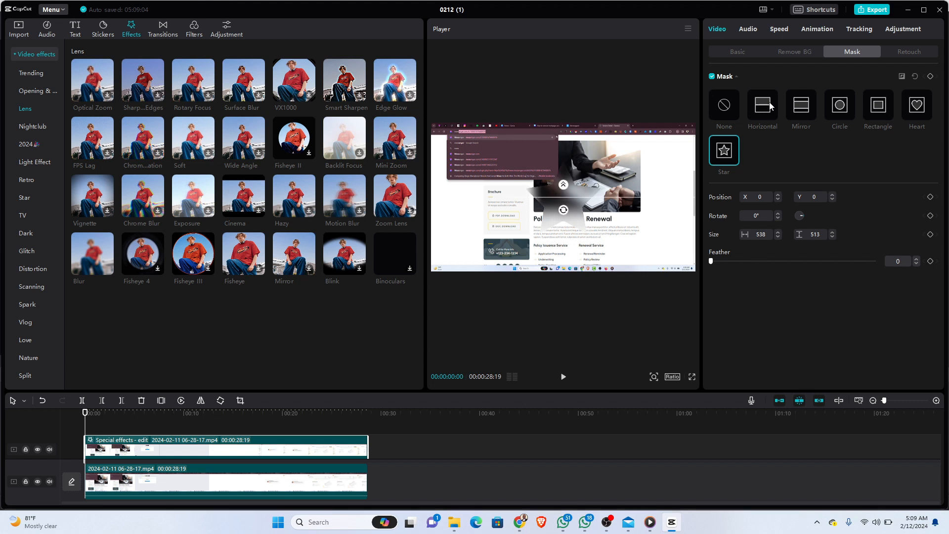
pyautogui.click(762, 105)
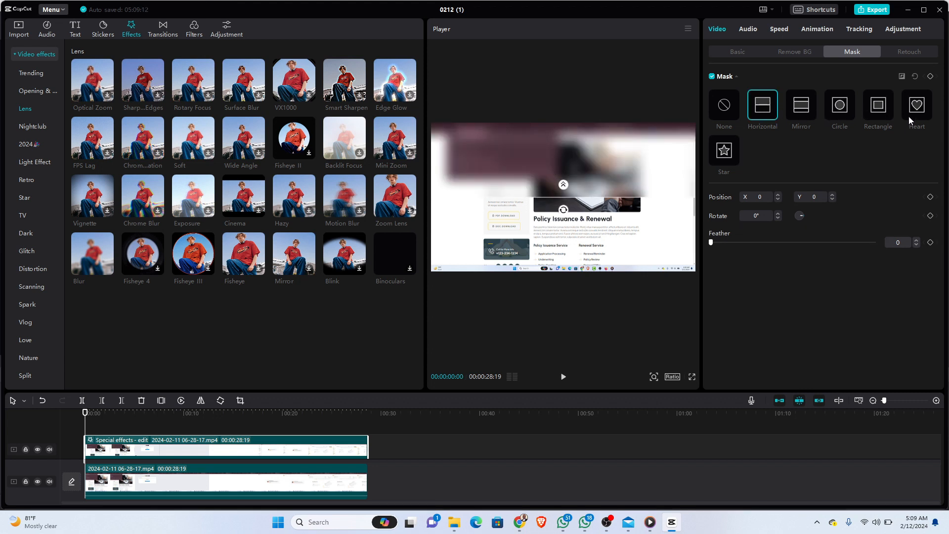
pyautogui.click(877, 104)
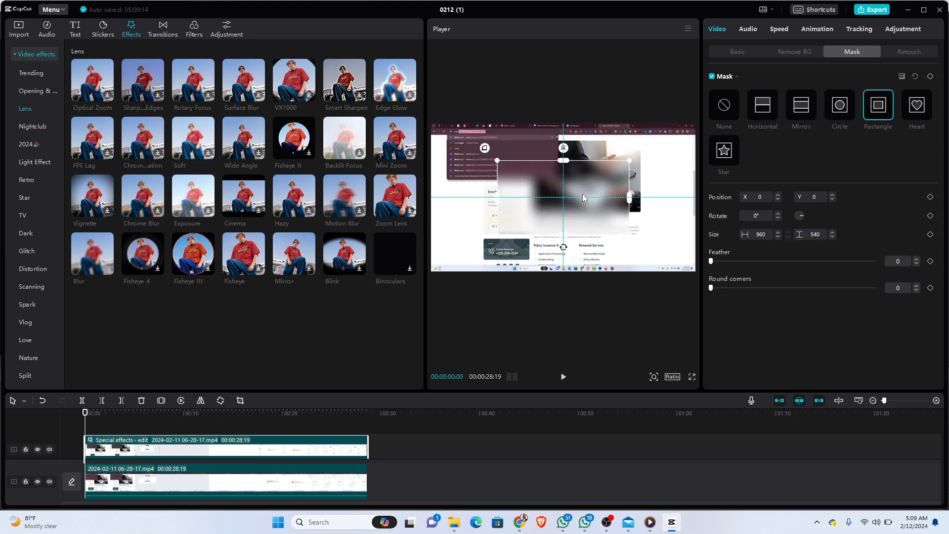
# - Move and resize the rectangle mask to 572×167 over the top-left URL bar
pyautogui.moveTo(562, 194); pyautogui.dragTo(499, 163)
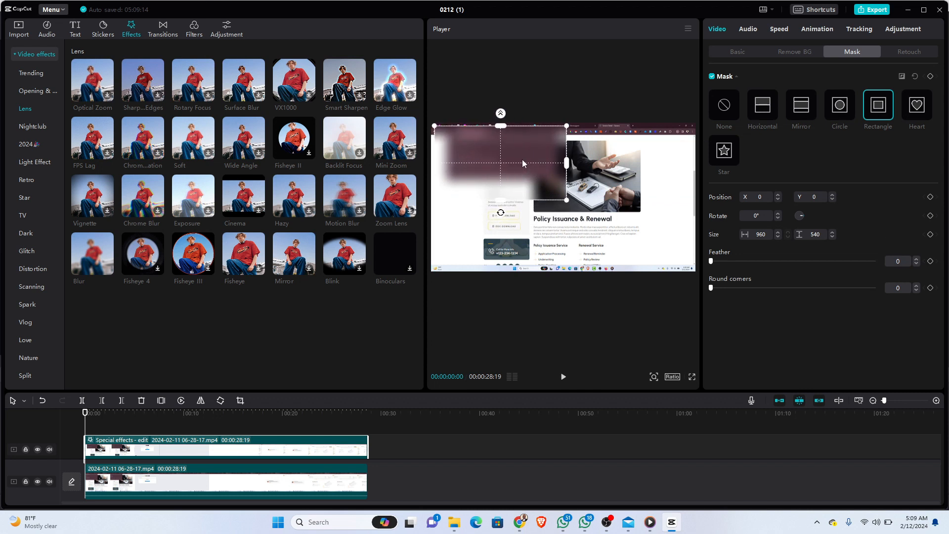
pyautogui.moveTo(522, 163); pyautogui.dragTo(567, 205)
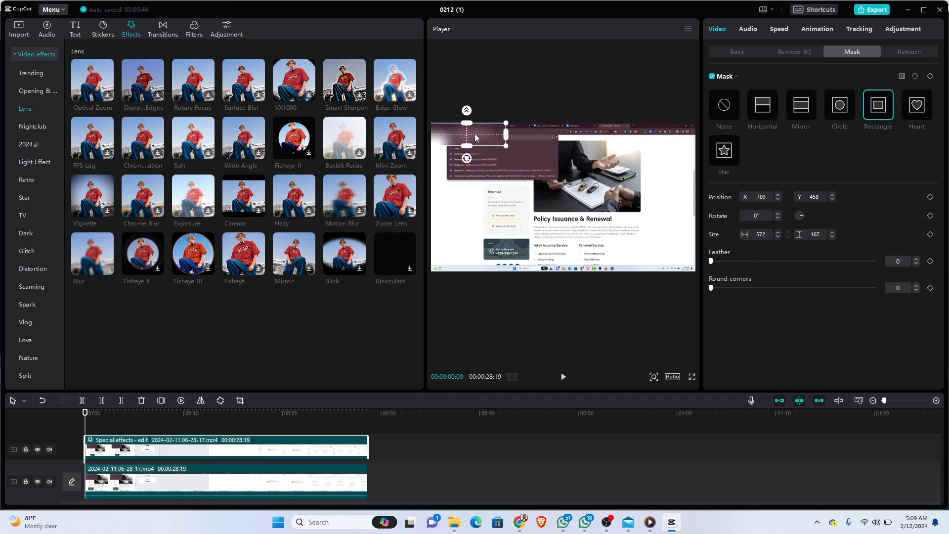
pyautogui.moveTo(482, 263)
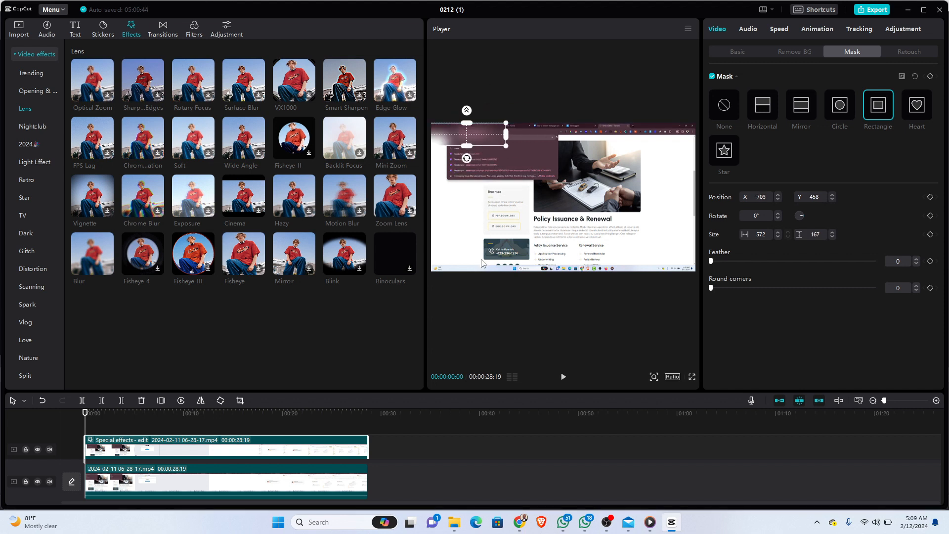
pyautogui.moveTo(512, 333)
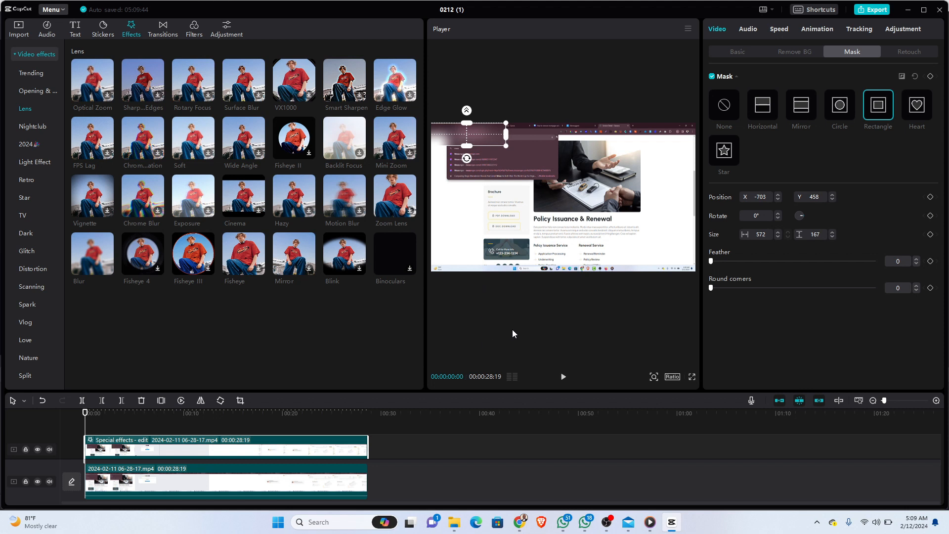
pyautogui.moveTo(562, 379)
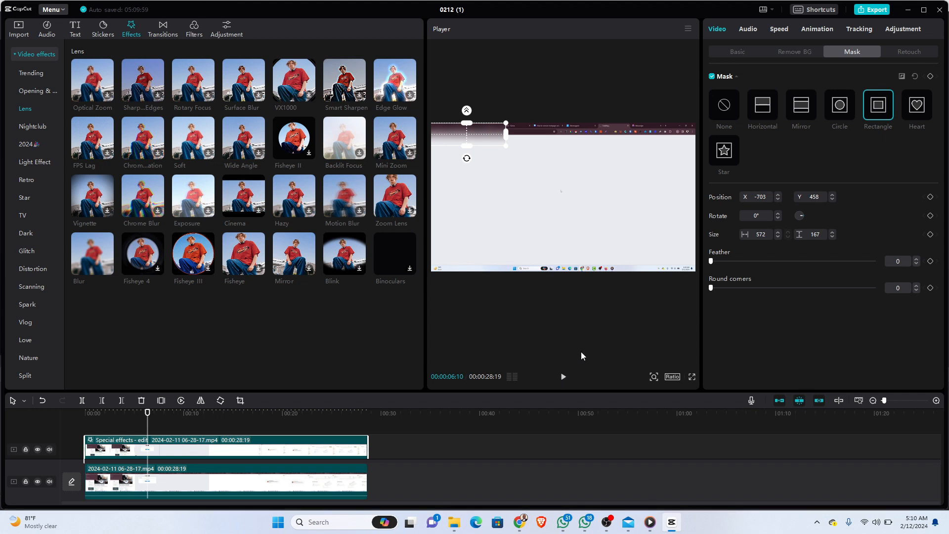
pyautogui.moveTo(571, 379)
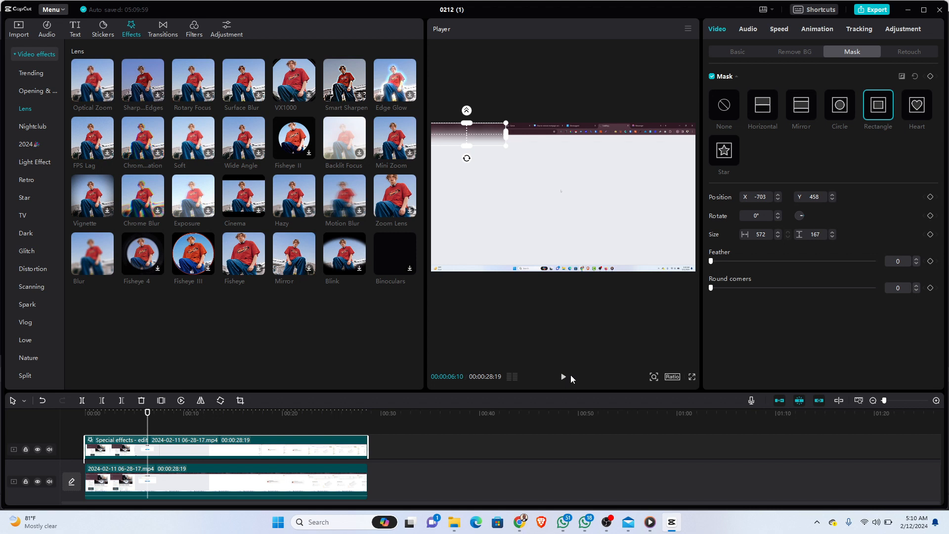
# - Play the recording to check the blur strip stays over the address bar
pyautogui.click(561, 376)
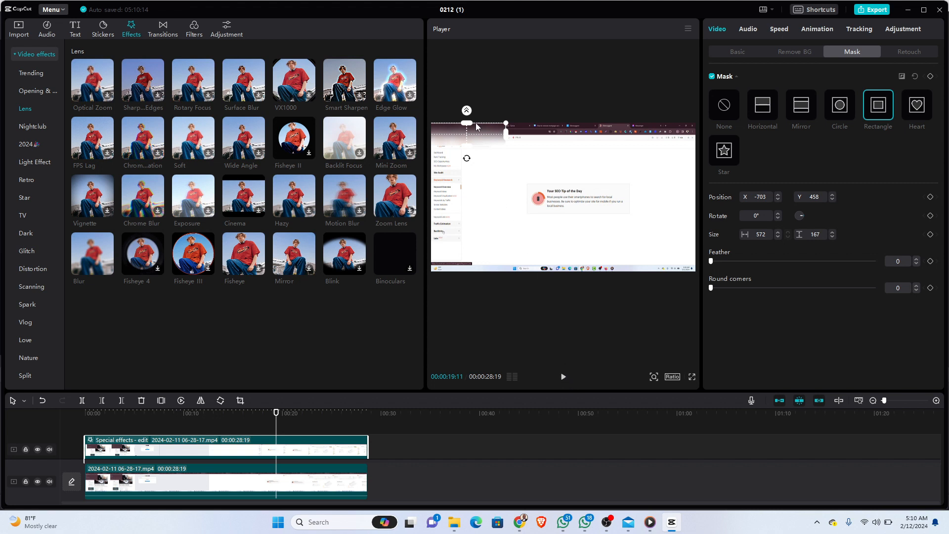
pyautogui.moveTo(462, 266)
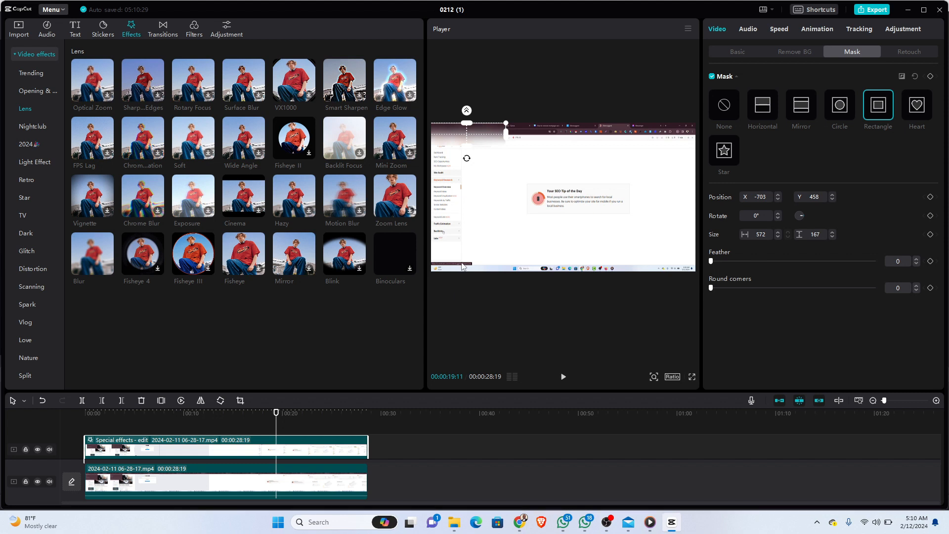
pyautogui.moveTo(458, 271)
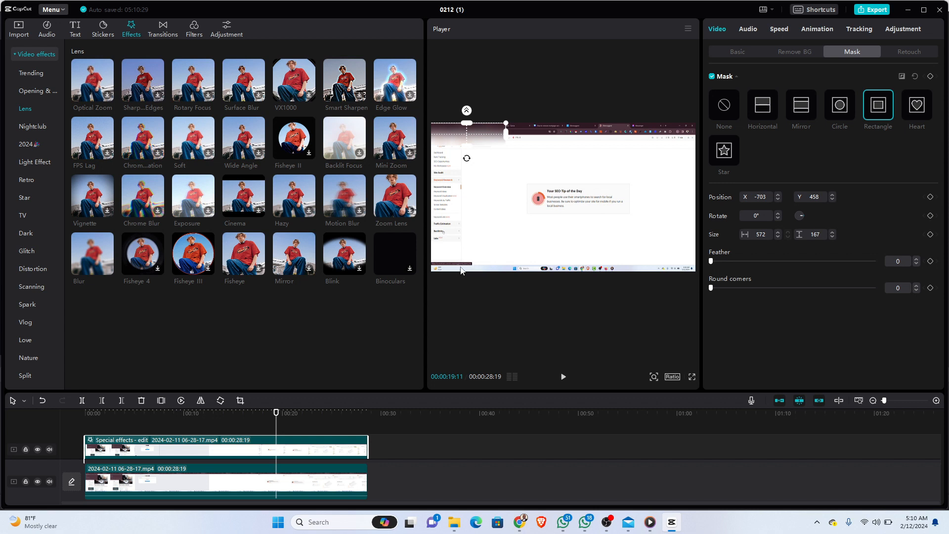
pyautogui.moveTo(459, 270)
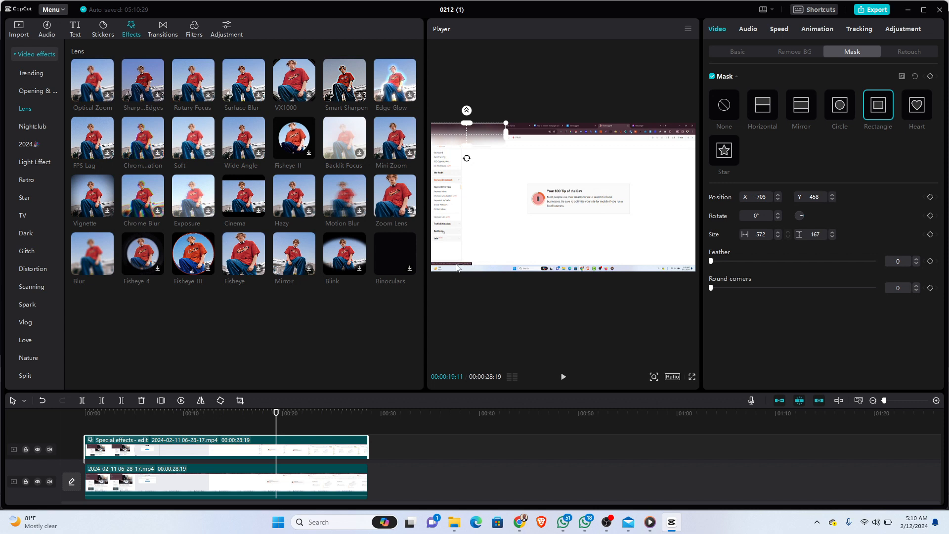
pyautogui.moveTo(457, 268)
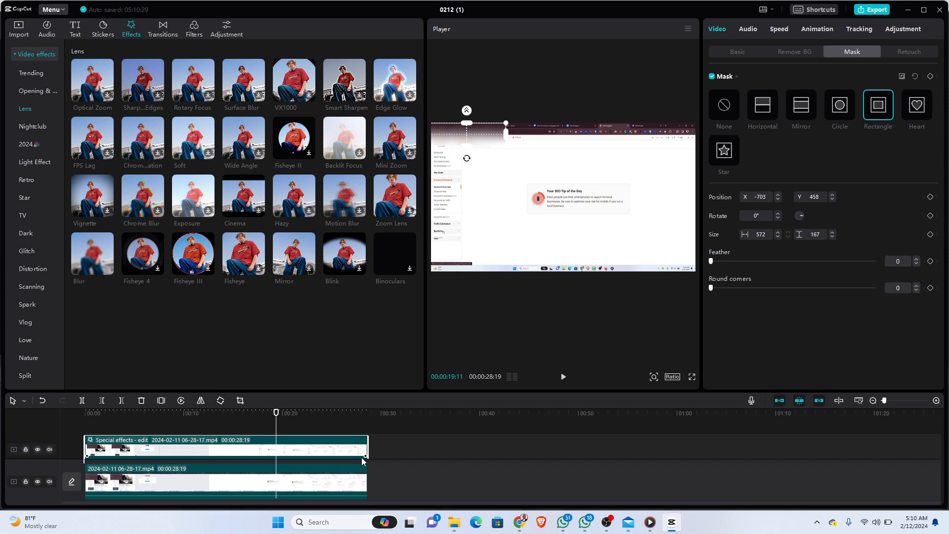
pyautogui.moveTo(404, 455)
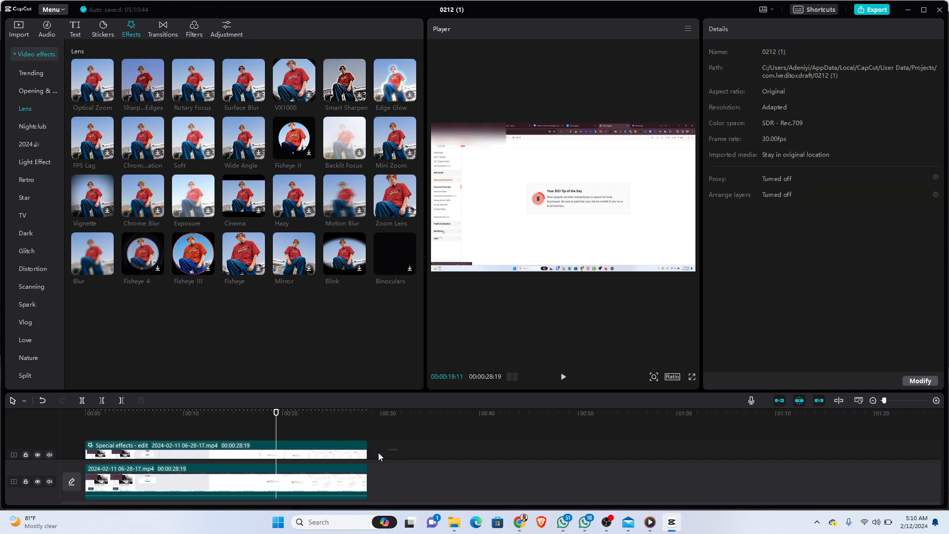
# - Select the Blur effect clip to show its settings with strength 50
pyautogui.click(224, 447)
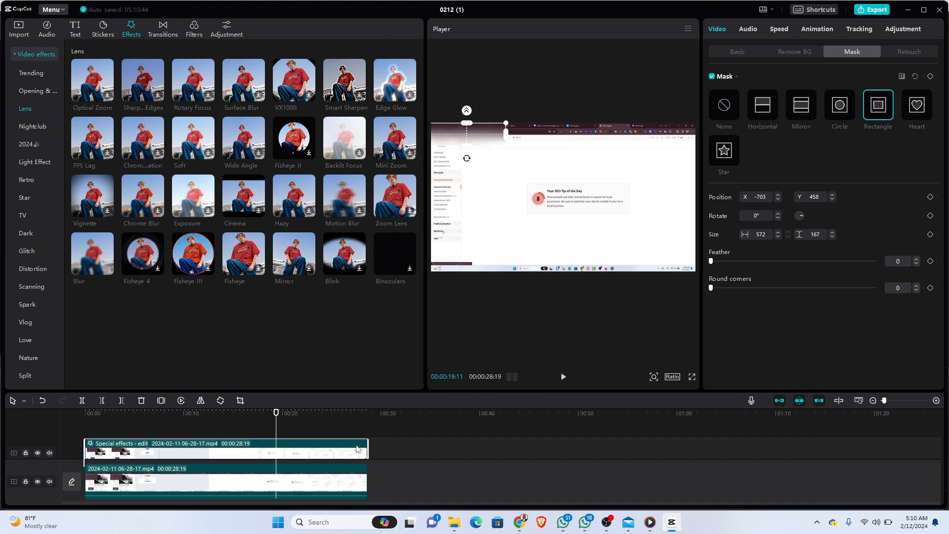
pyautogui.rightClick(356, 449)
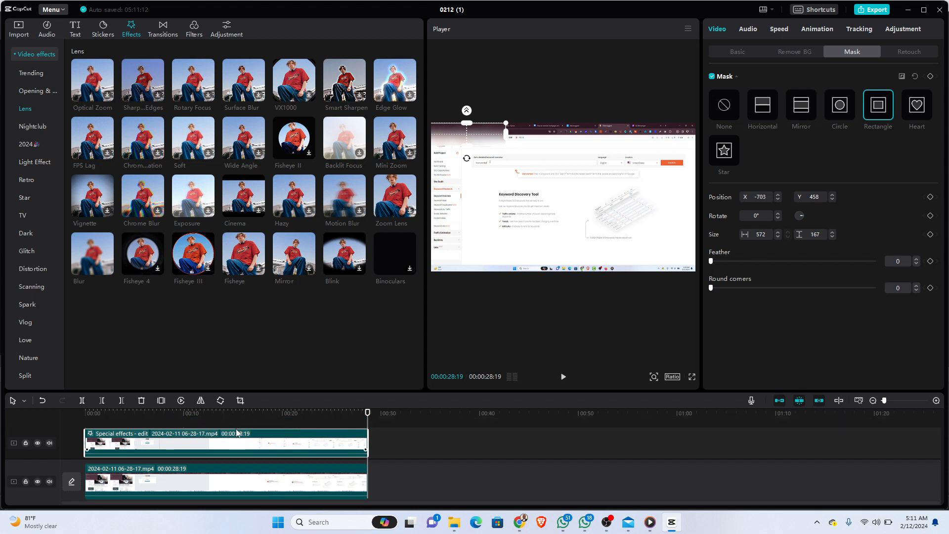
pyautogui.moveTo(120, 437)
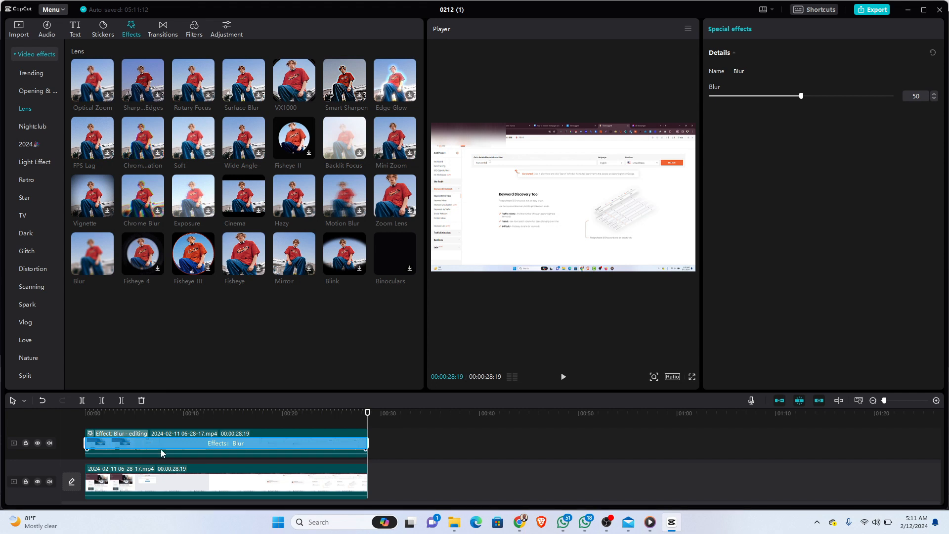
pyautogui.moveTo(605, 208)
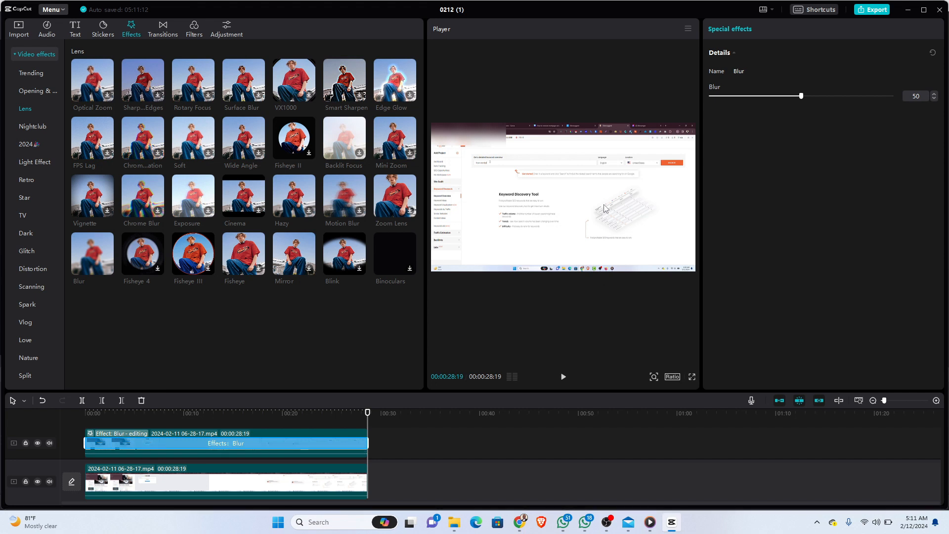